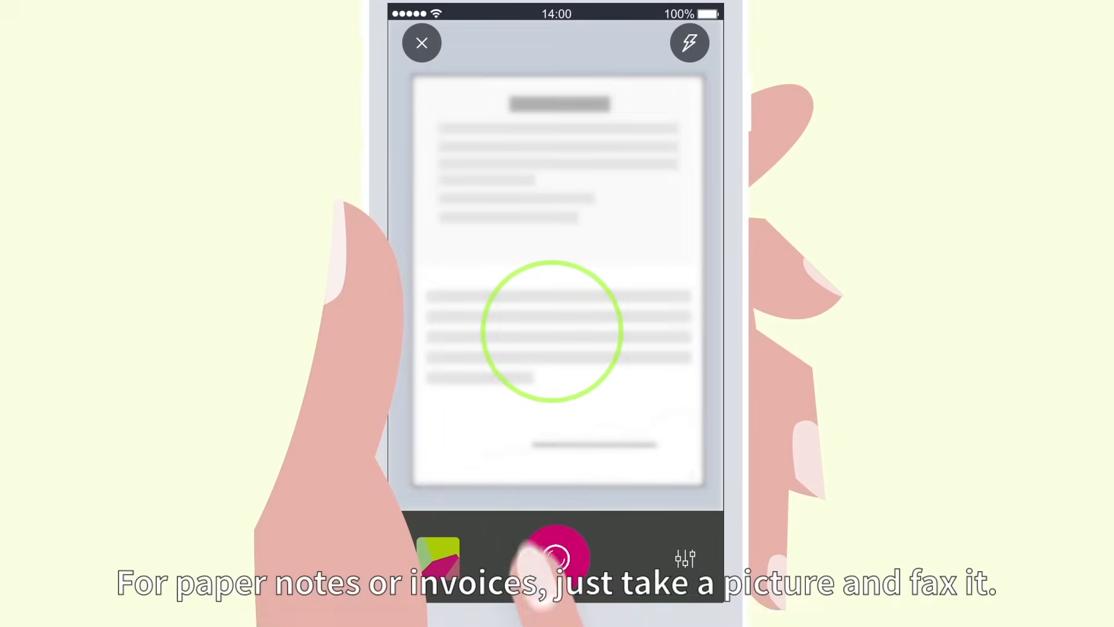
Capture the paper document with the pink shutter button so it is ready to fax.
click(553, 559)
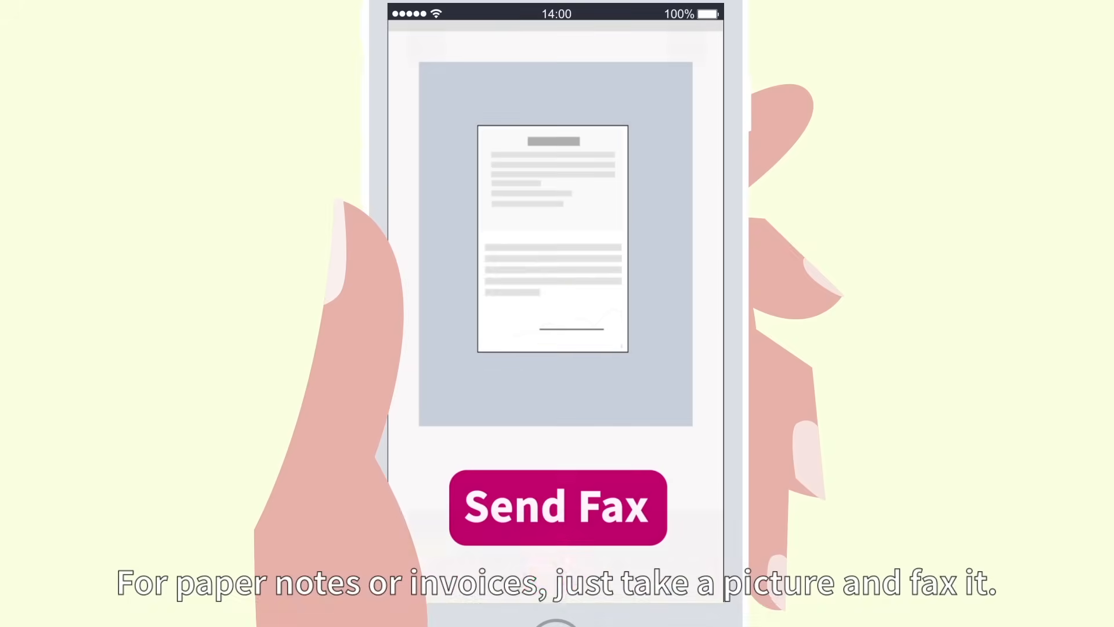